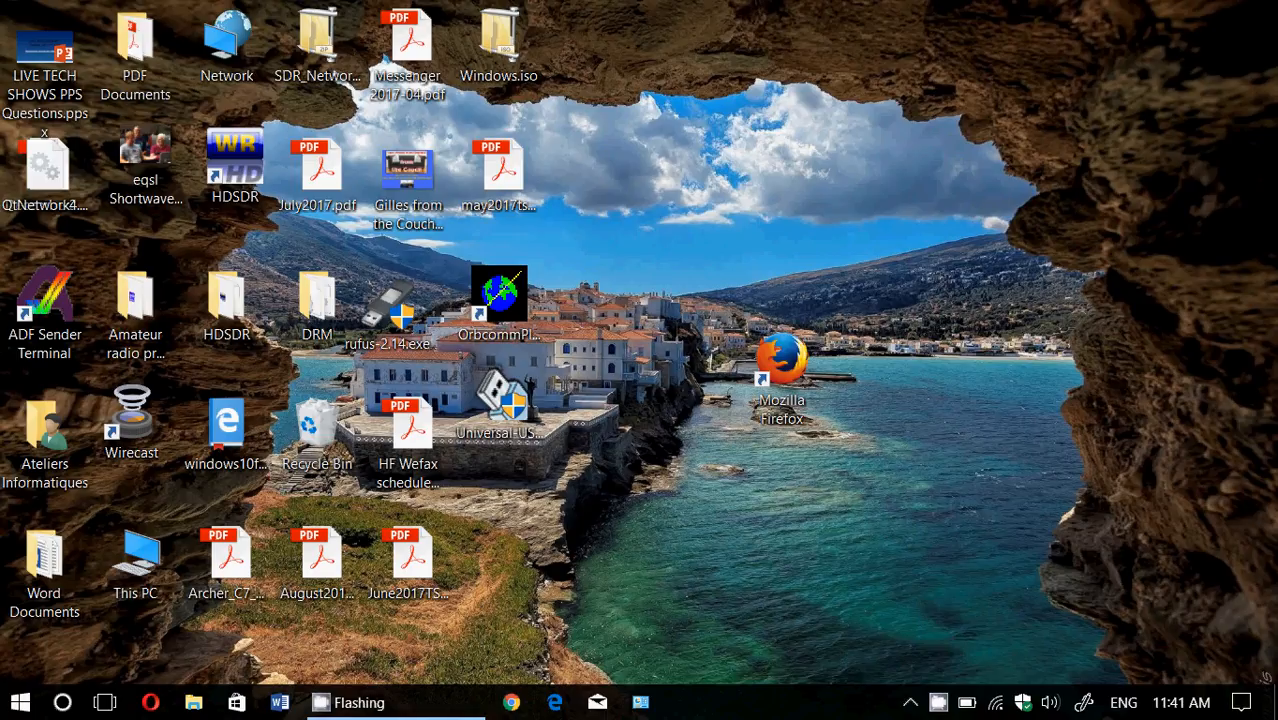
pyautogui.moveTo(994, 702)
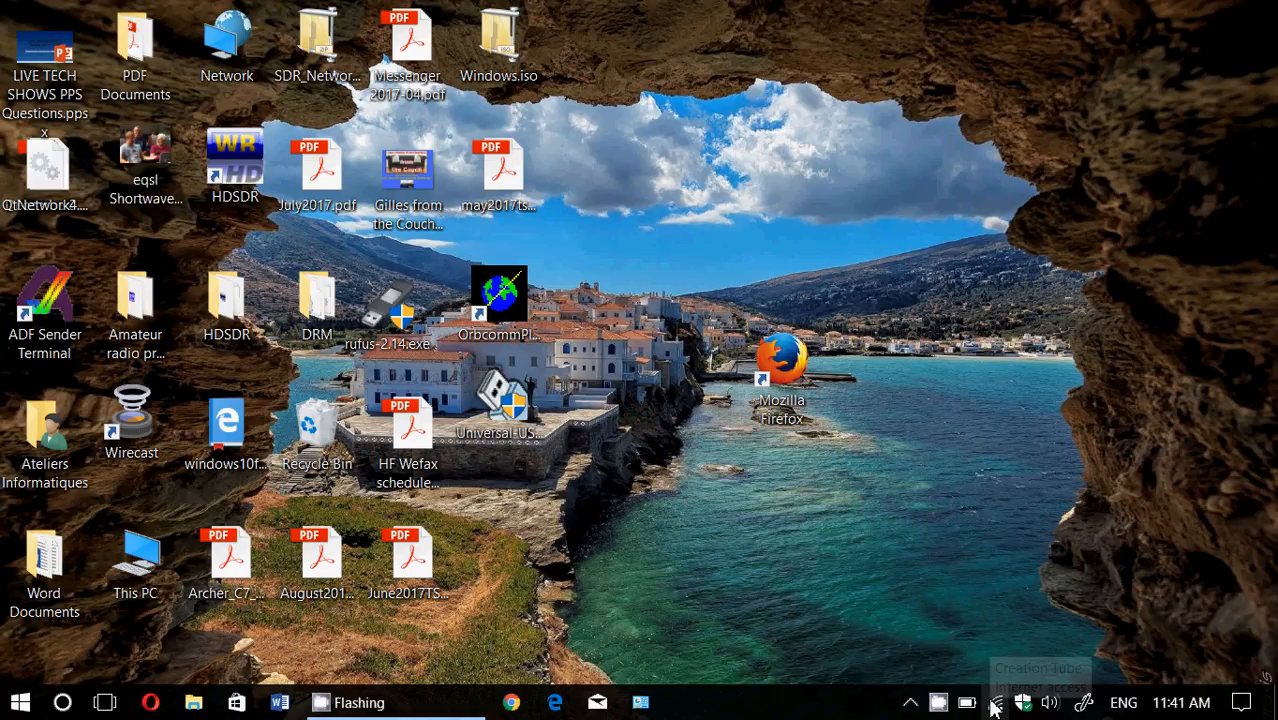
pyautogui.moveTo(994, 702)
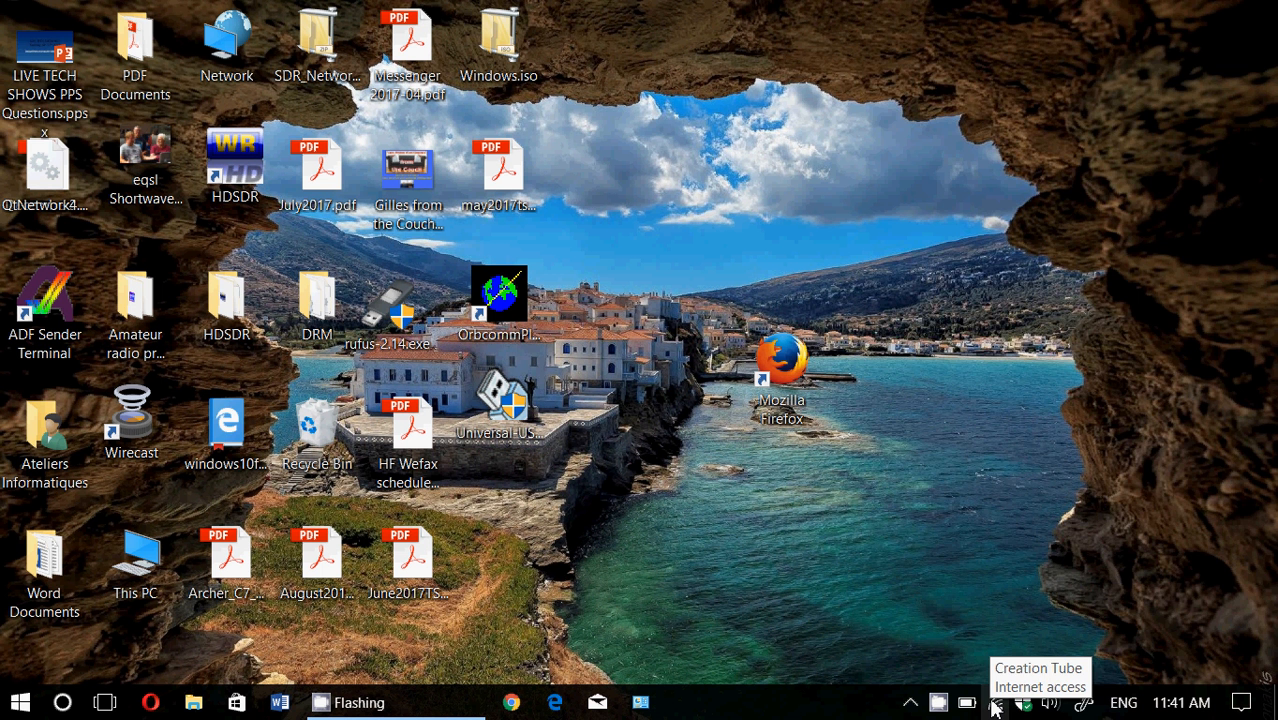
# Step: Show nearby Wi-Fi networks from the tray and expand the connected Creation Tube network
pyautogui.click(994, 702)
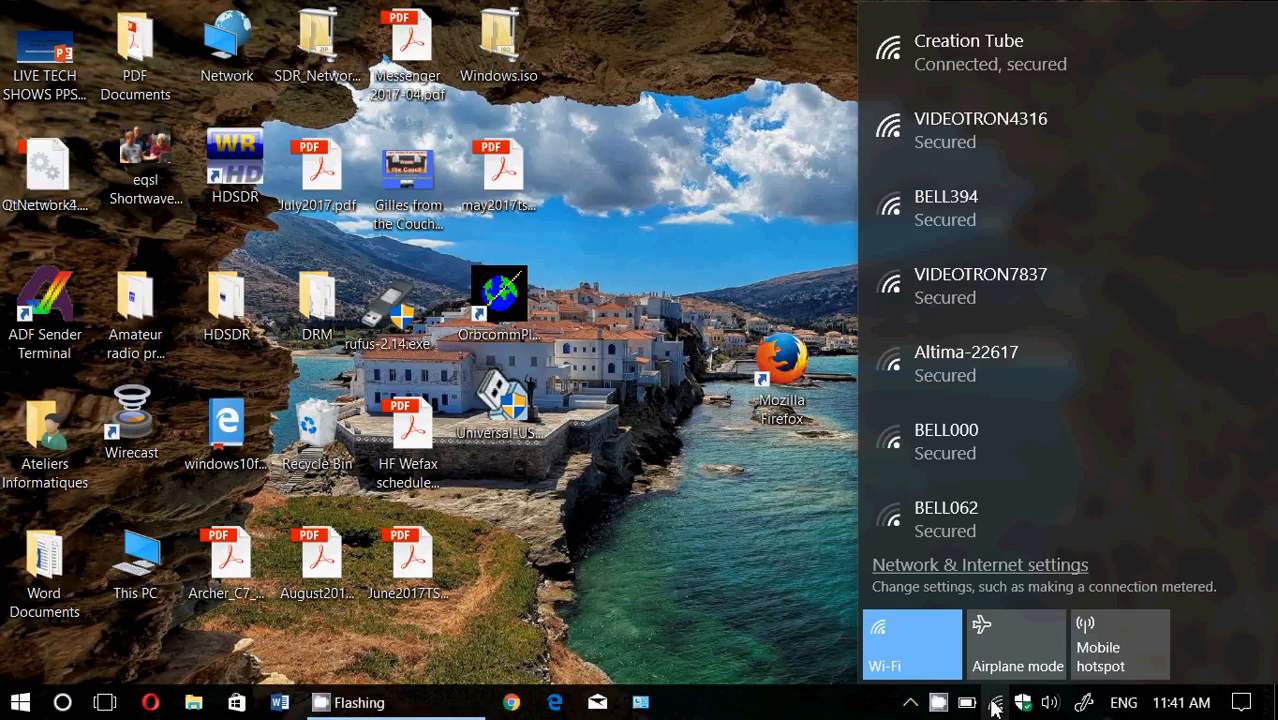
pyautogui.moveTo(1058, 77)
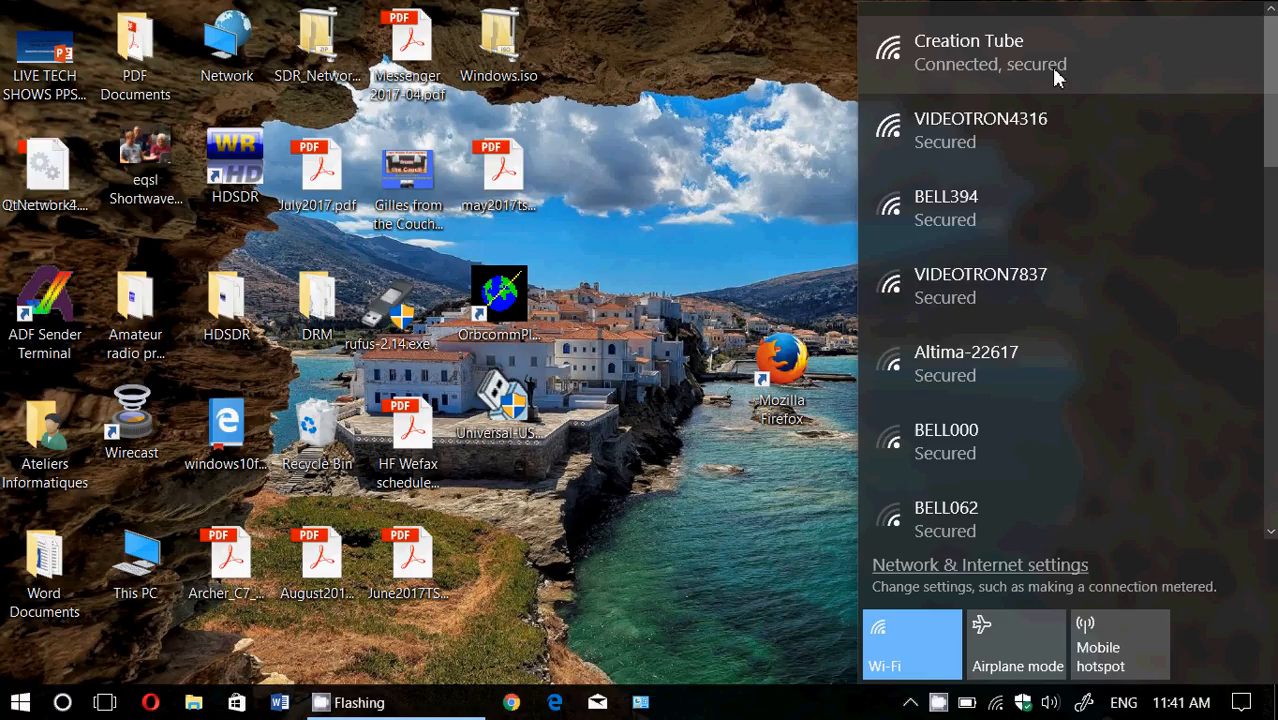
pyautogui.click(1000, 52)
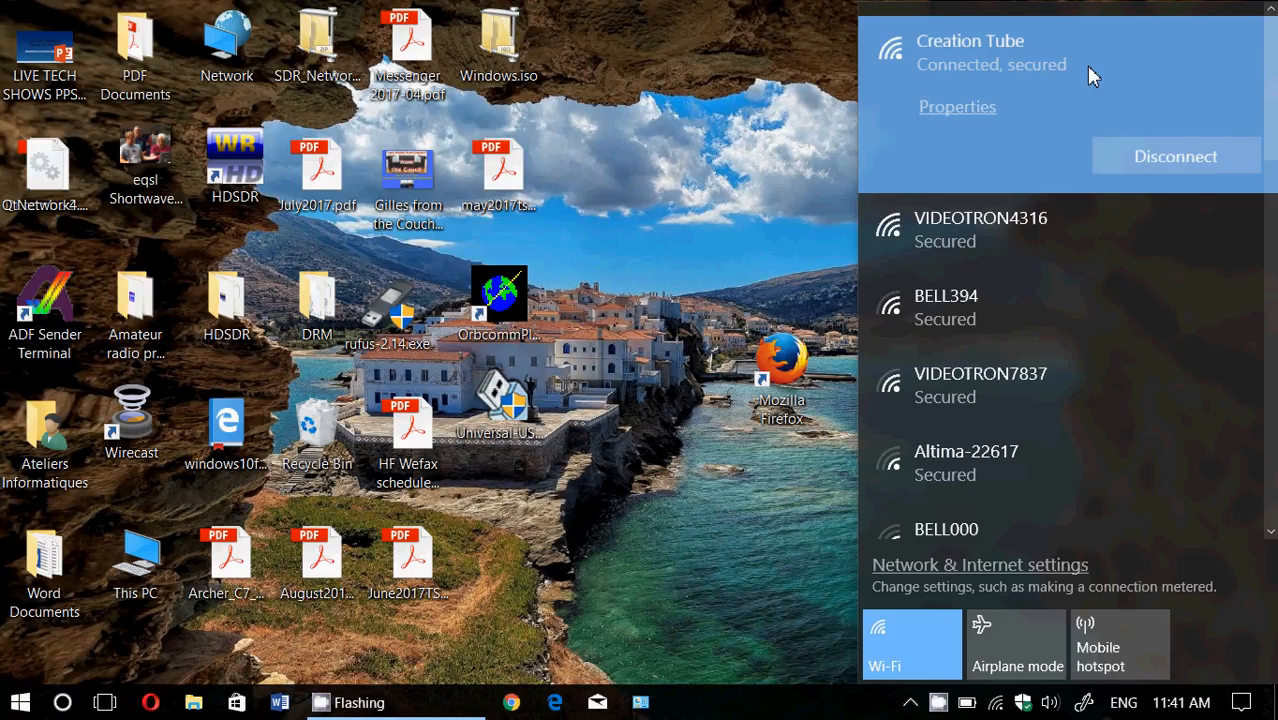
pyautogui.moveTo(1066, 141)
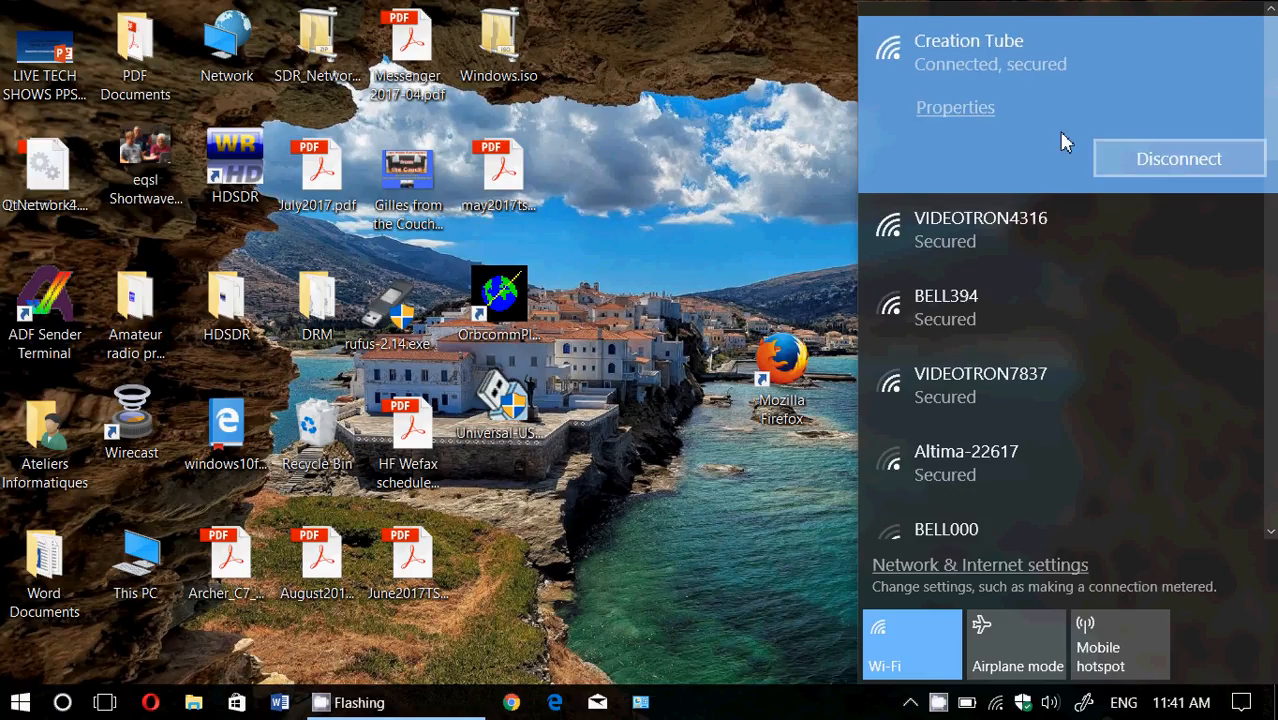
# Step: Open Creation Tube's properties and switch 'Set as metered connection' on
pyautogui.click(954, 107)
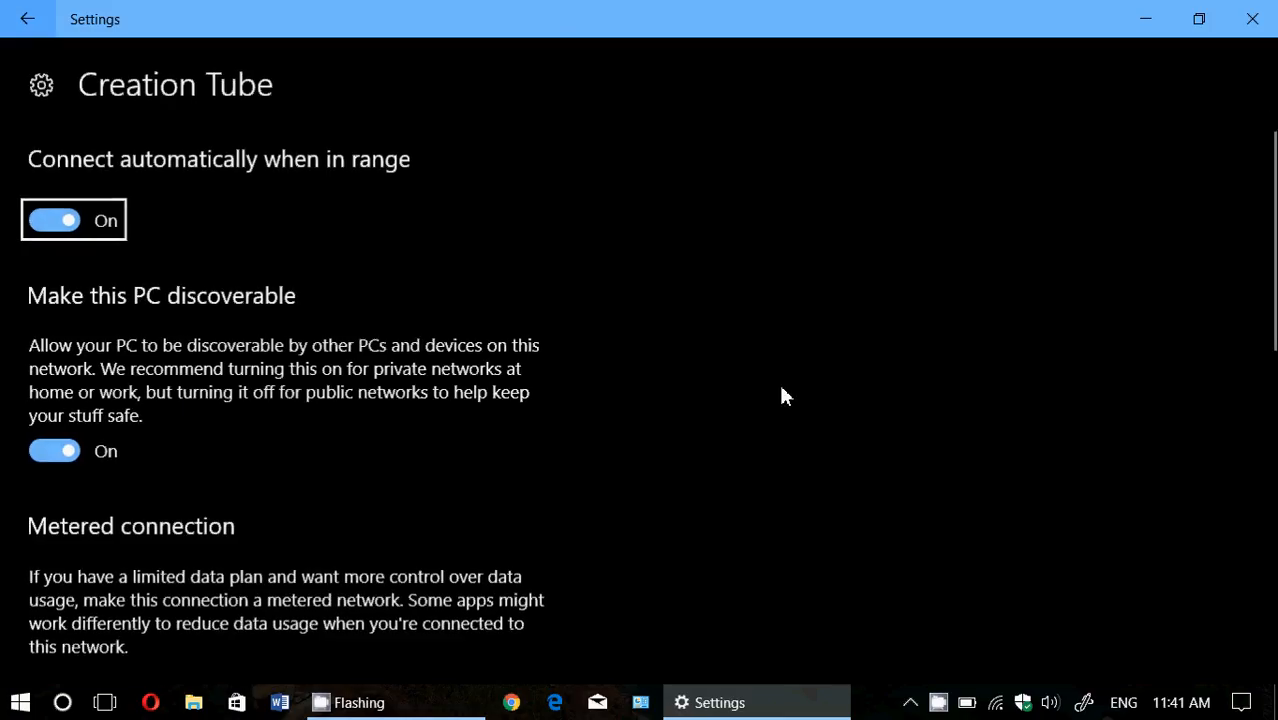
pyautogui.scroll(-3)
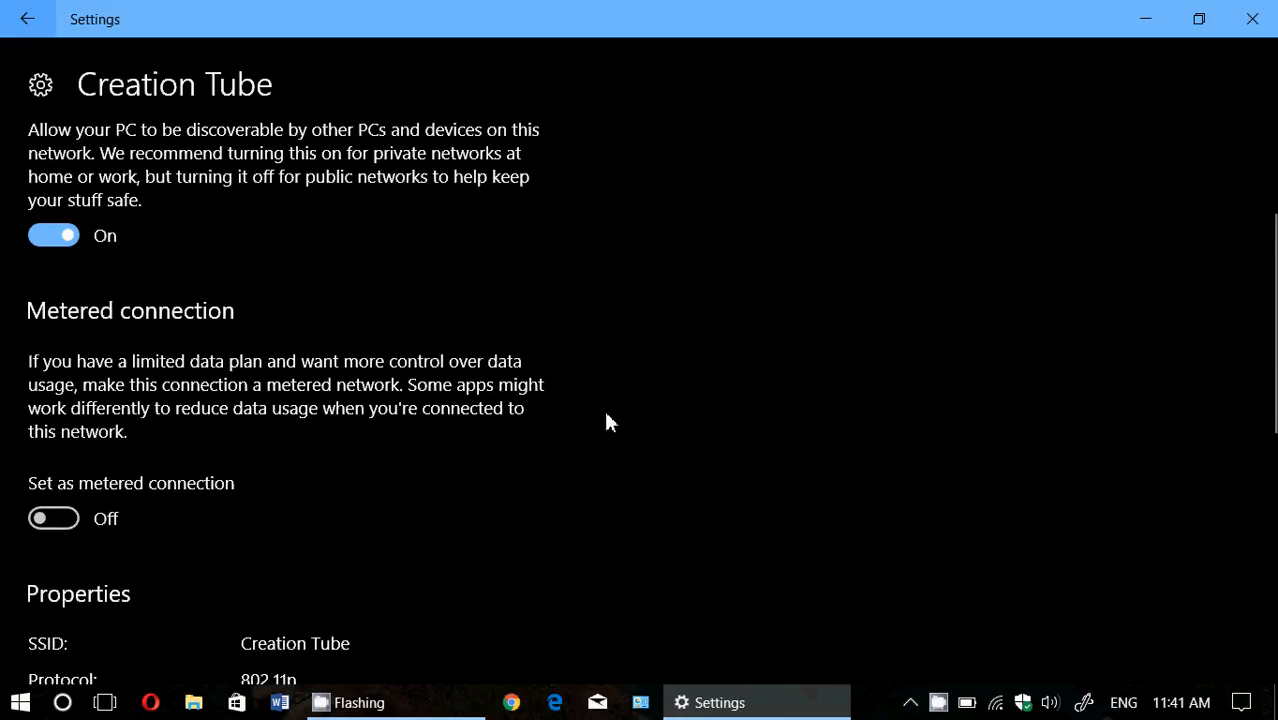
pyautogui.scroll(-3)
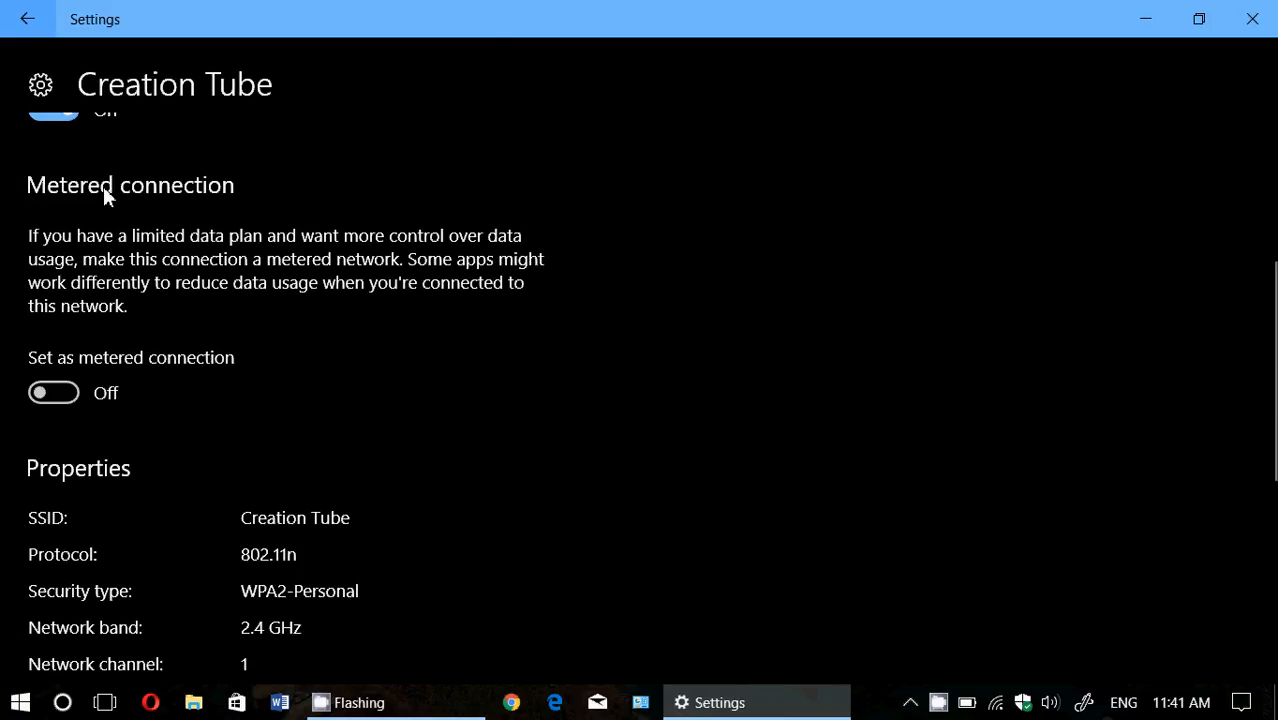
pyautogui.moveTo(340, 388)
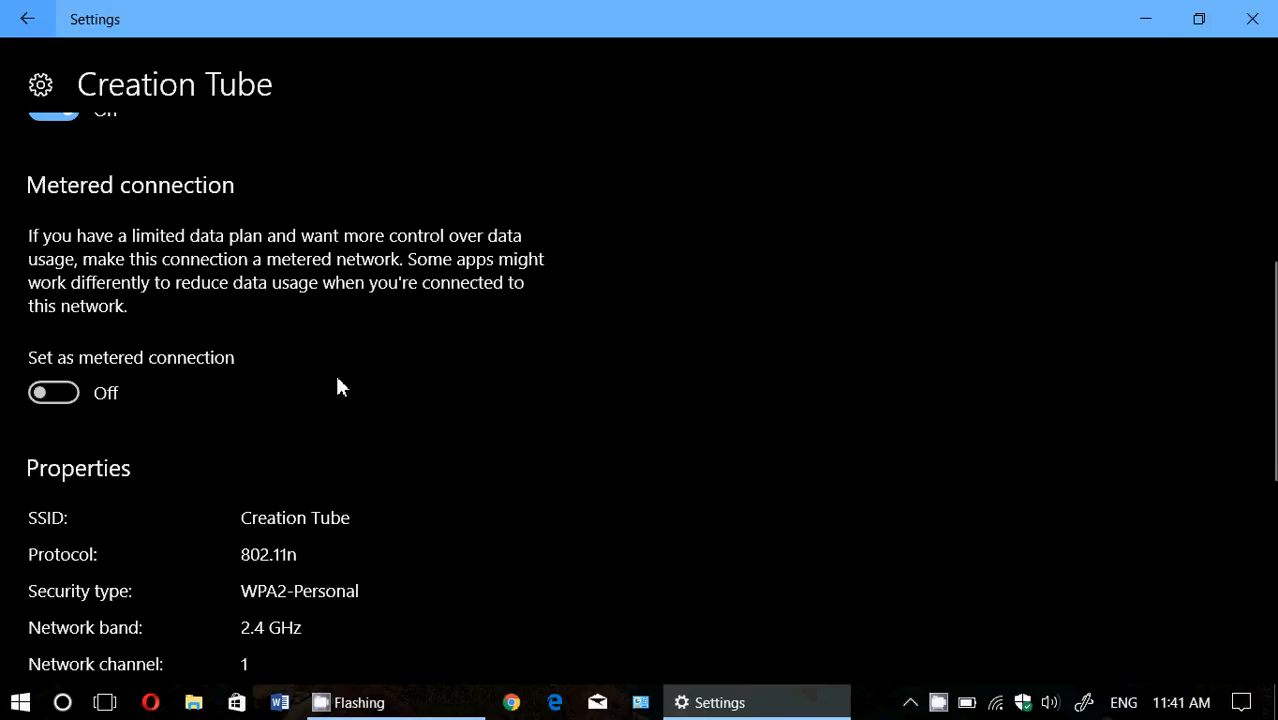
pyautogui.click(53, 392)
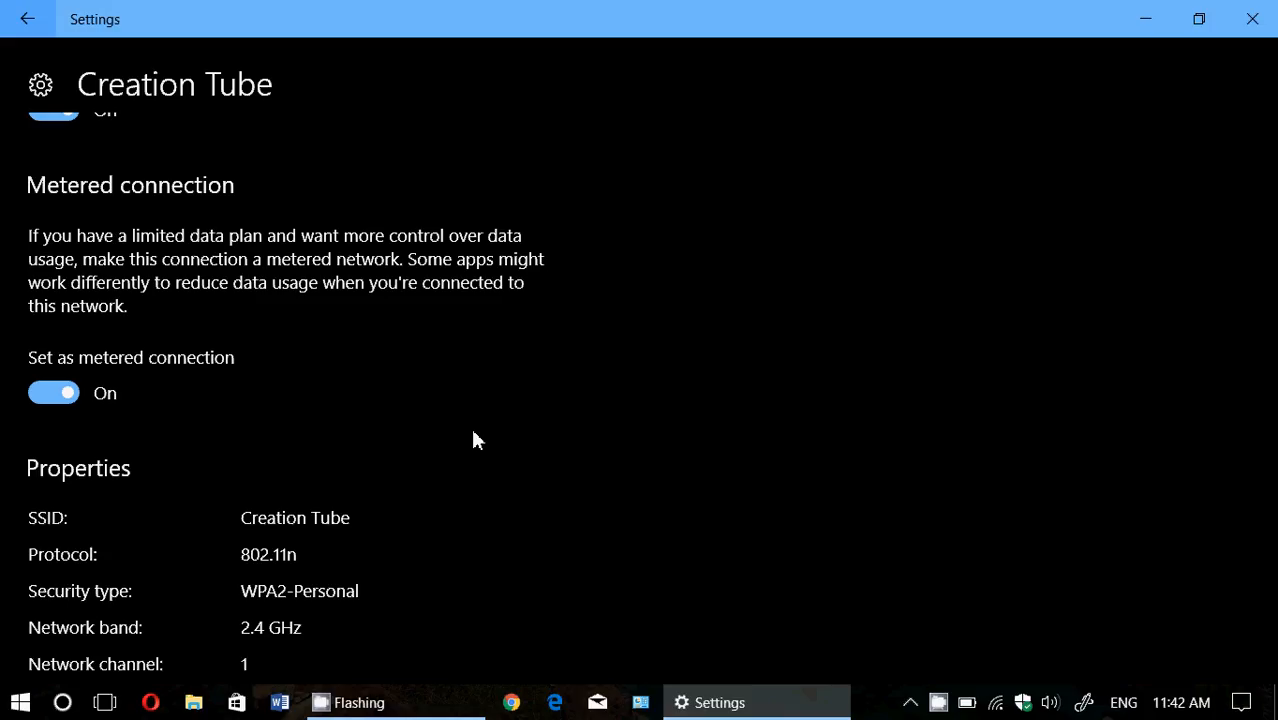
pyautogui.scroll(3)
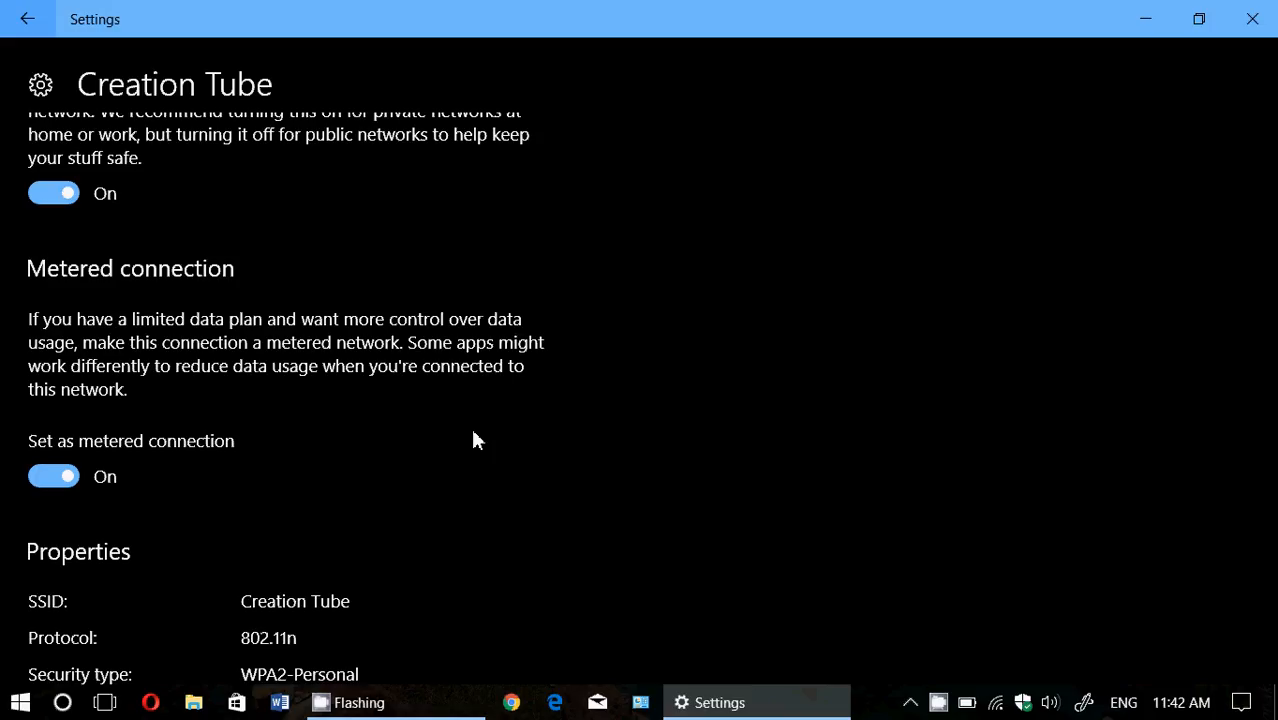
pyautogui.moveTo(293, 393)
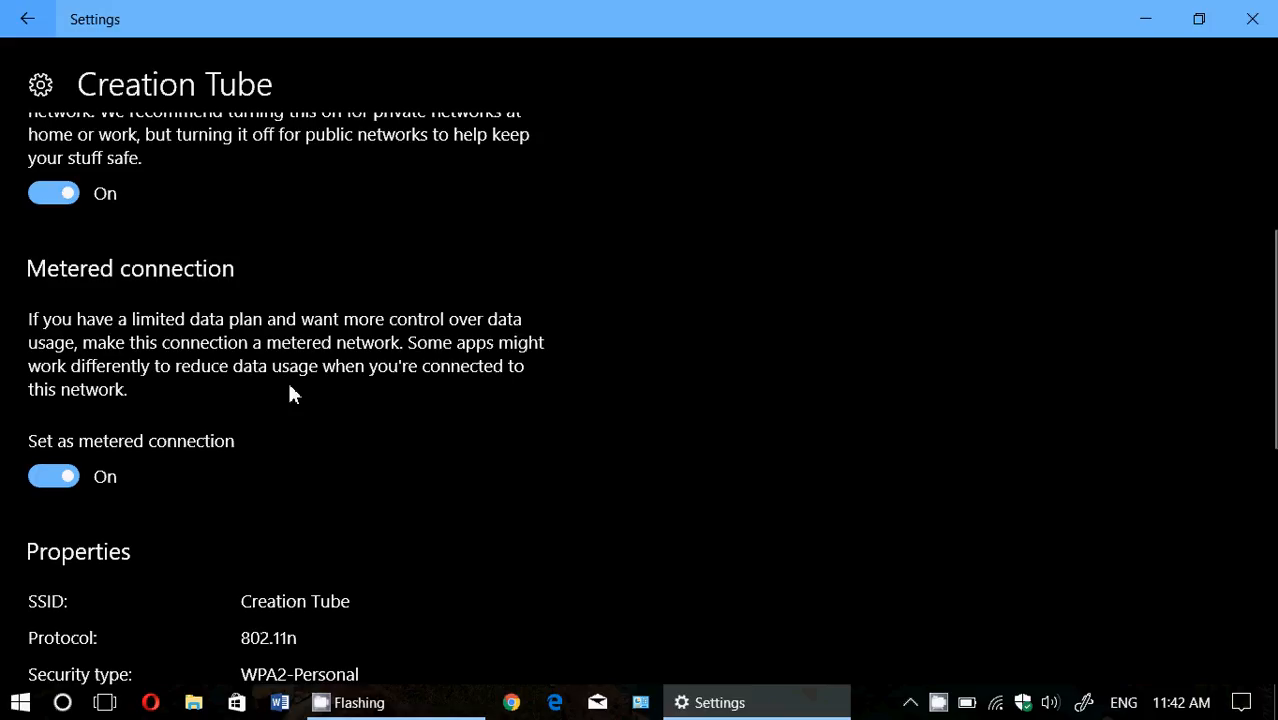
# Step: Switch Creation Tube's metered connection off and go back to the Wi-Fi page
pyautogui.click(54, 476)
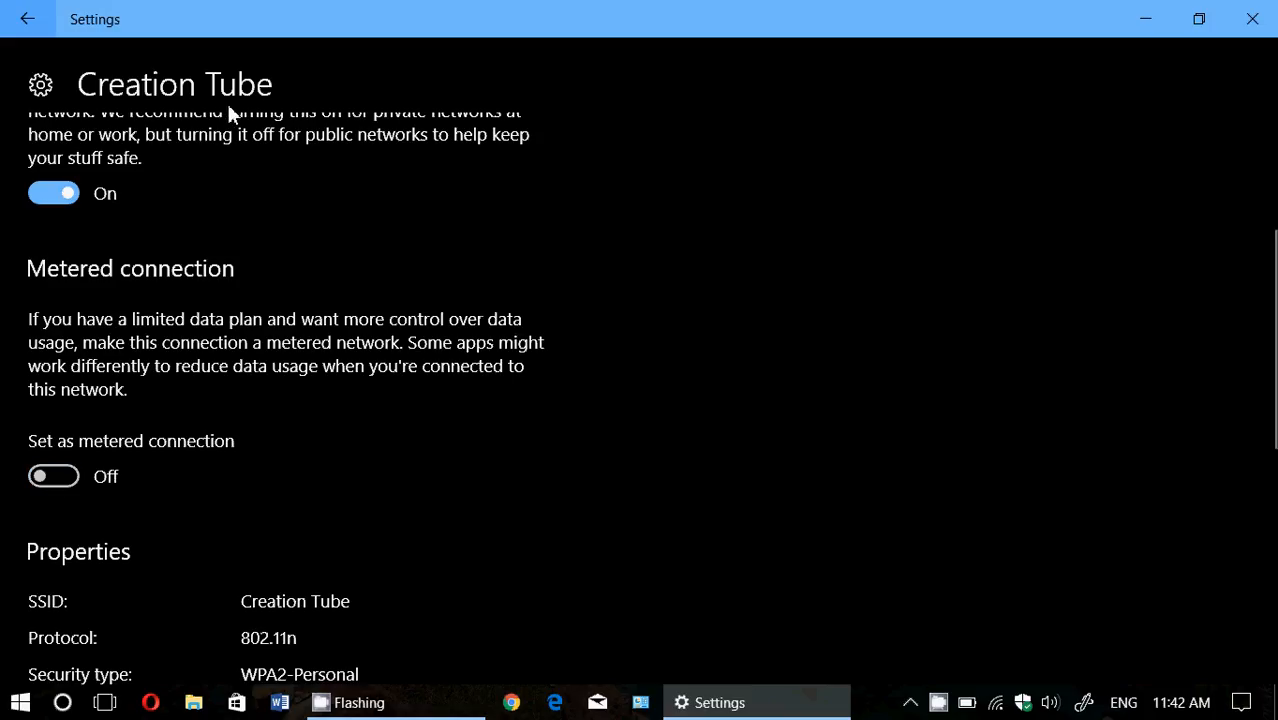
pyautogui.click(28, 18)
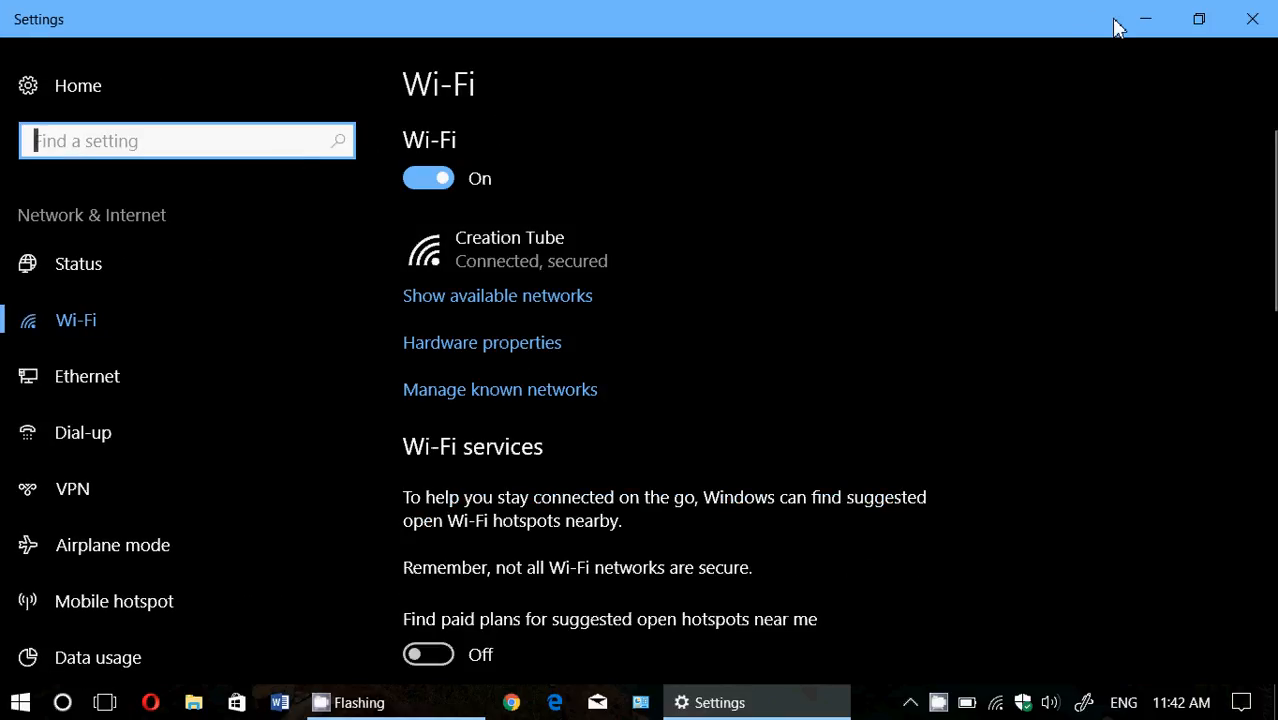
pyautogui.moveTo(1105, 10)
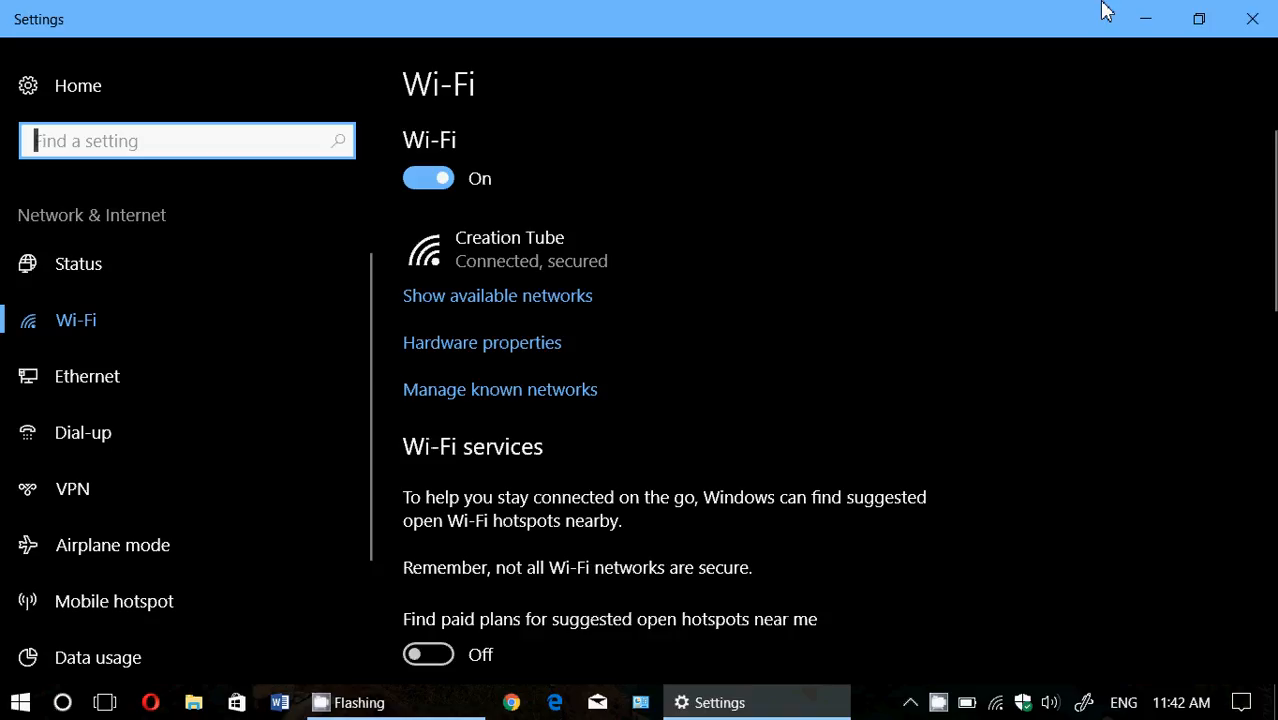
pyautogui.moveTo(285, 27)
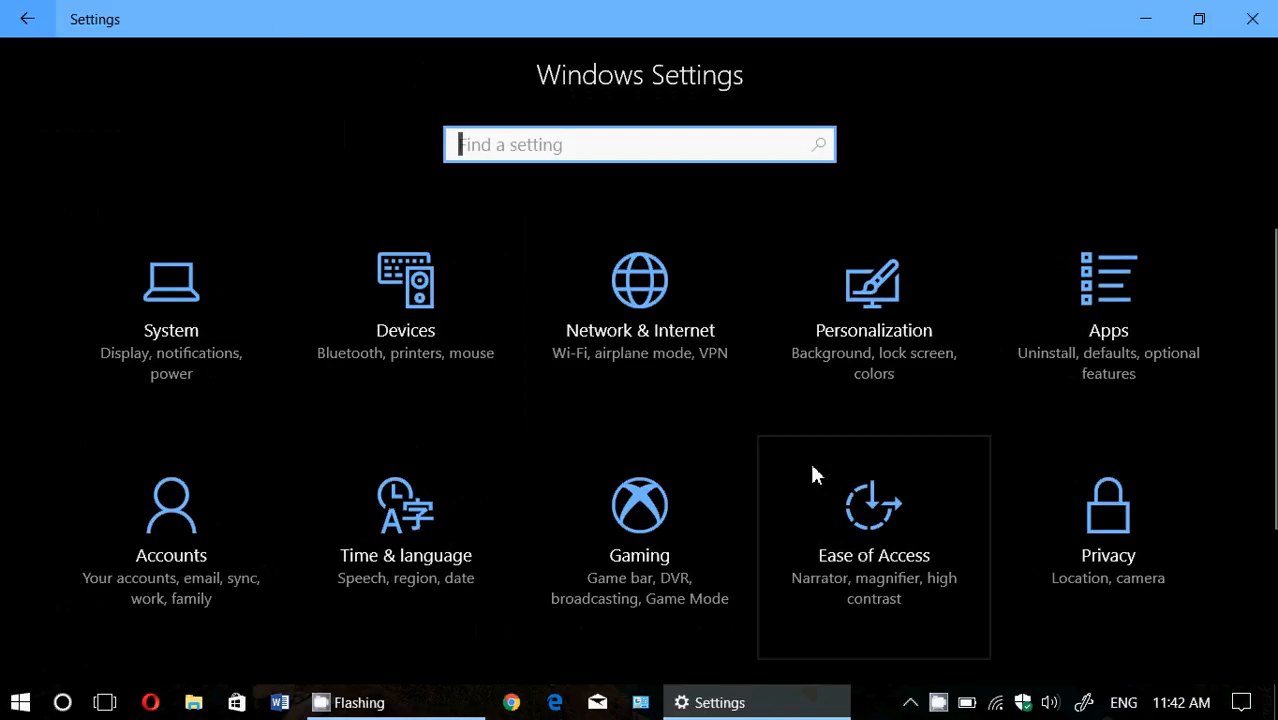
pyautogui.moveTo(1270, 70)
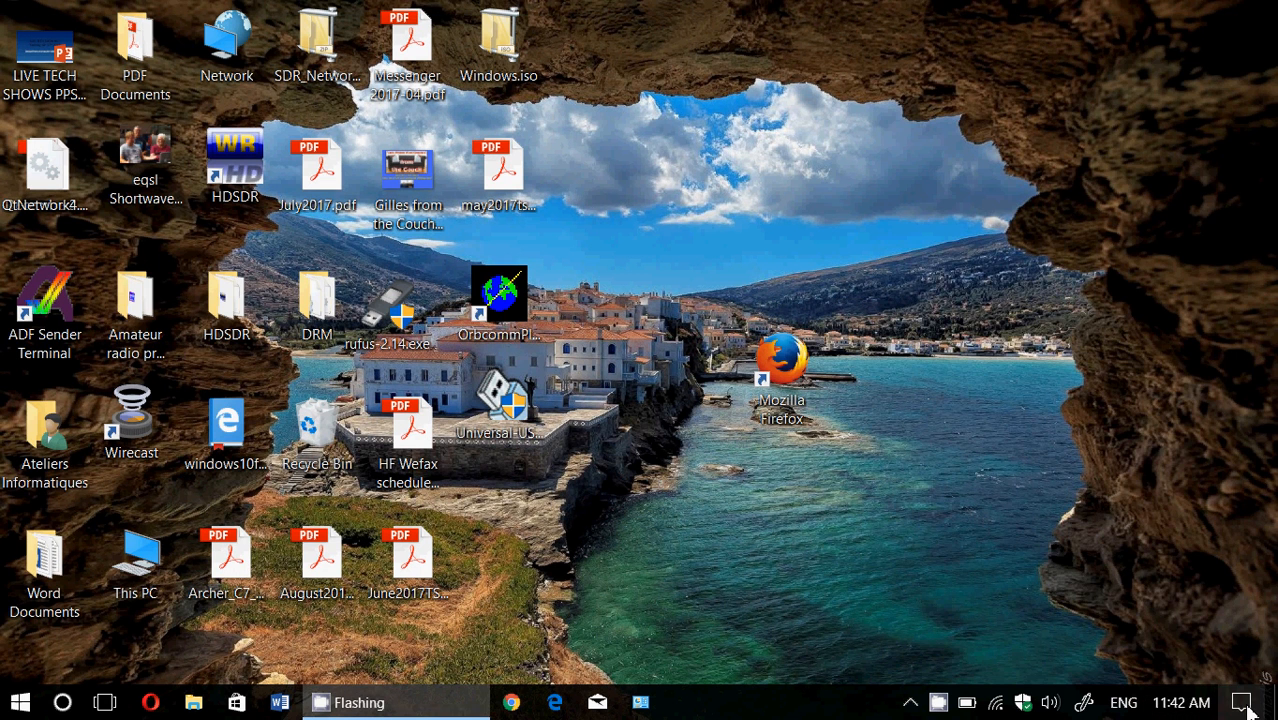
# Step: Open the All settings tile from the Action Center
pyautogui.click(1245, 702)
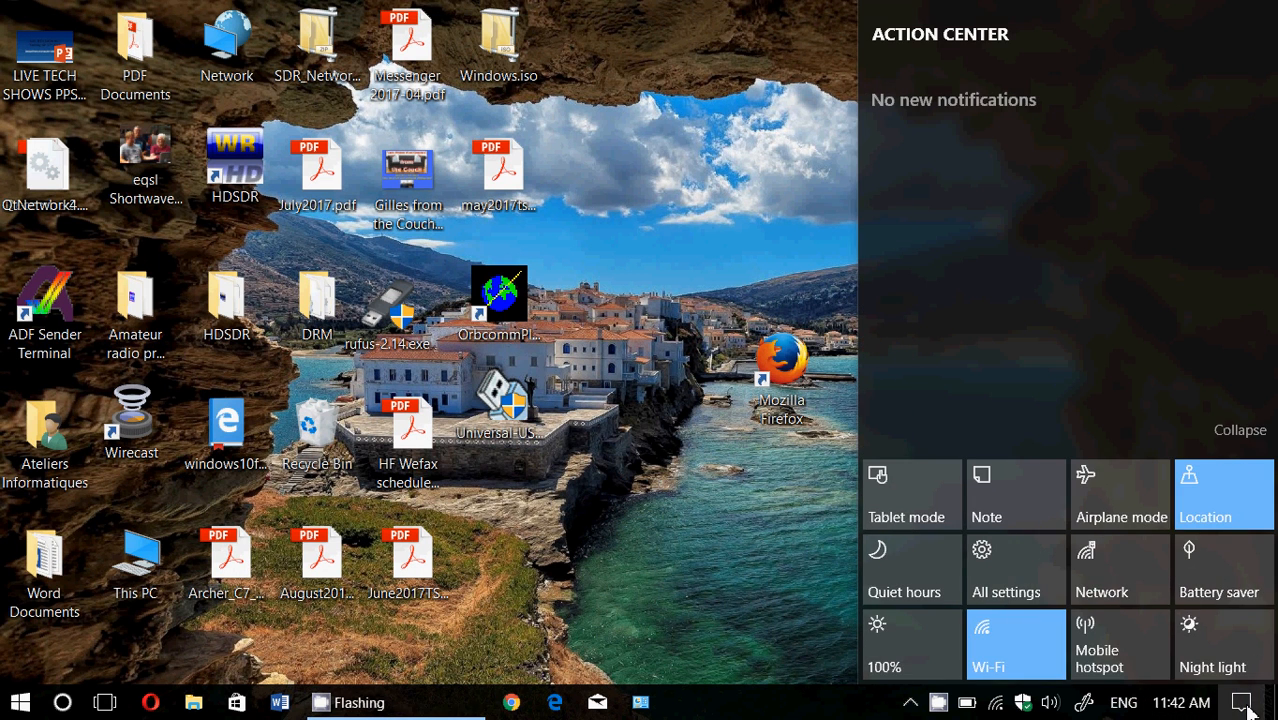
pyautogui.moveTo(1207, 453)
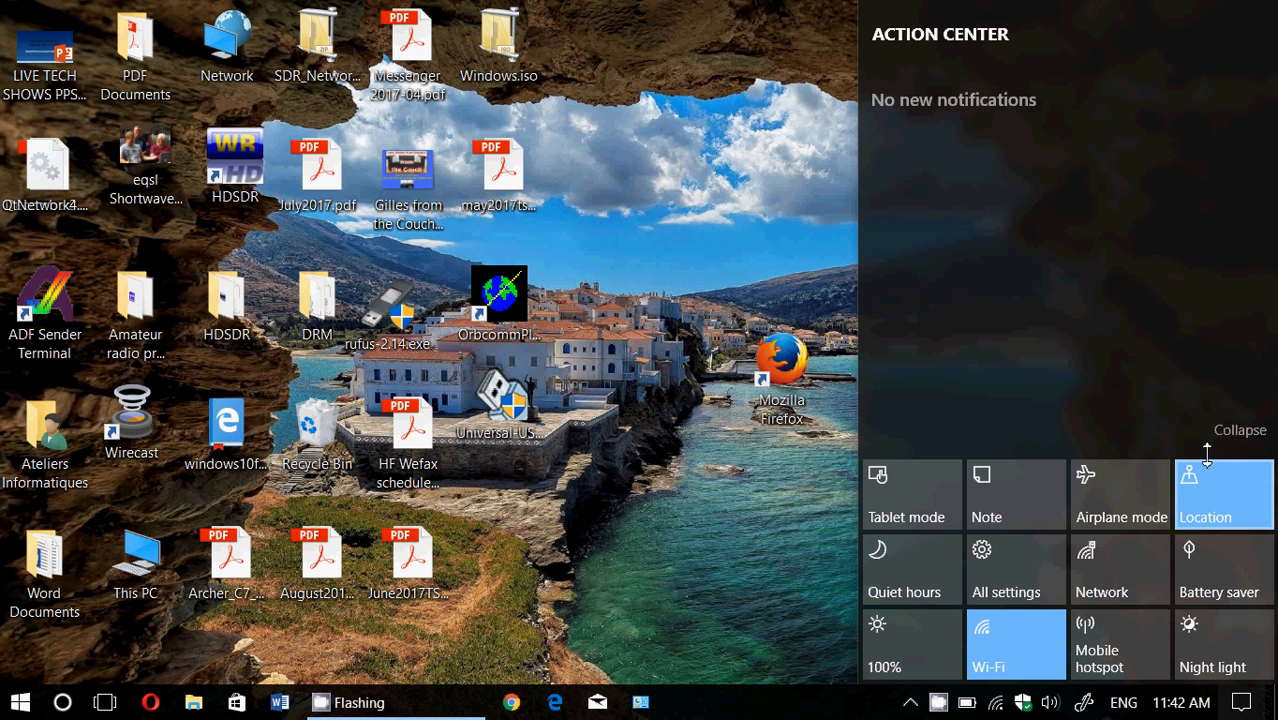
pyautogui.moveTo(1016, 570)
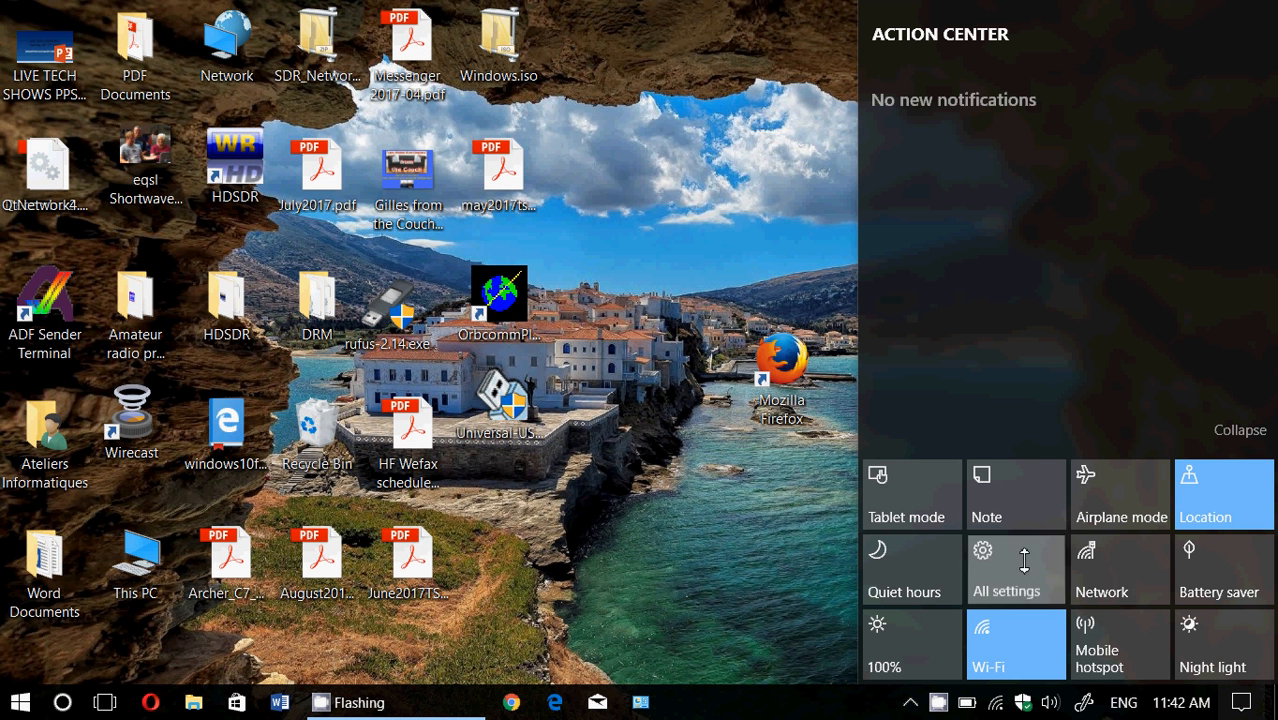
pyautogui.click(1005, 570)
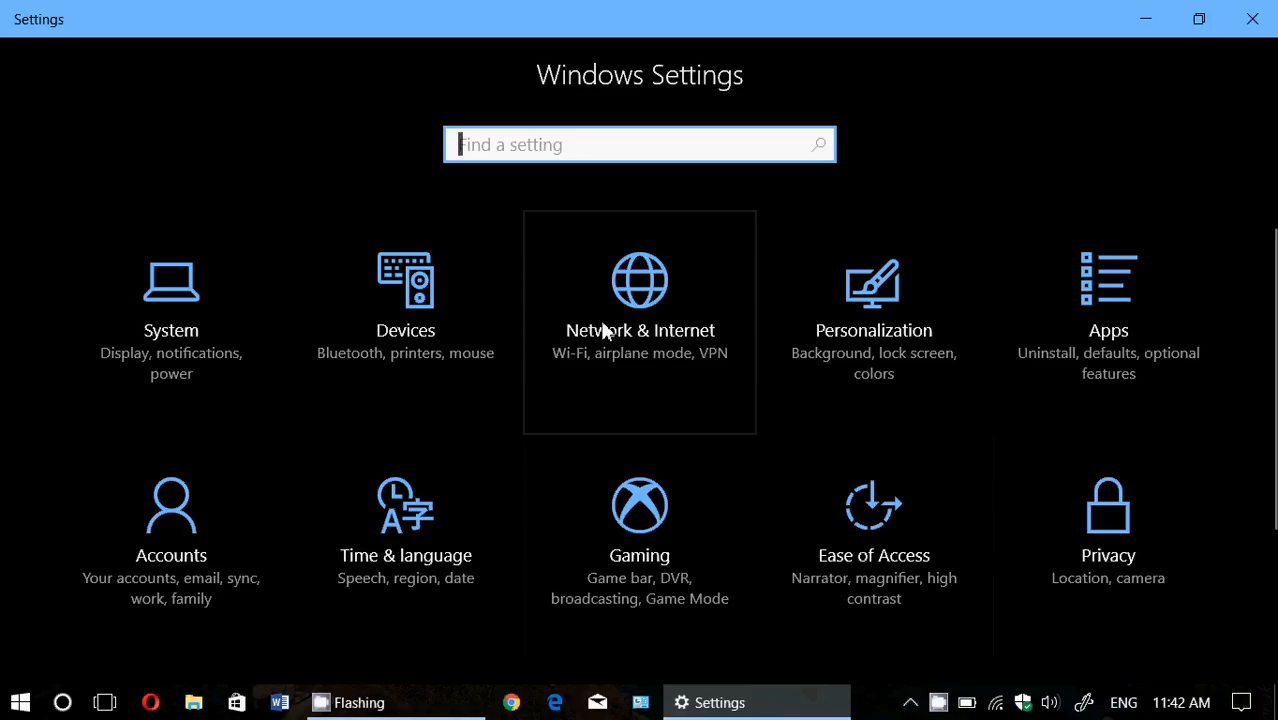
# Step: View Creation Tube's settings under Network & Internet > Wi-Fi, confirming metered is off, then go back
pyautogui.click(639, 320)
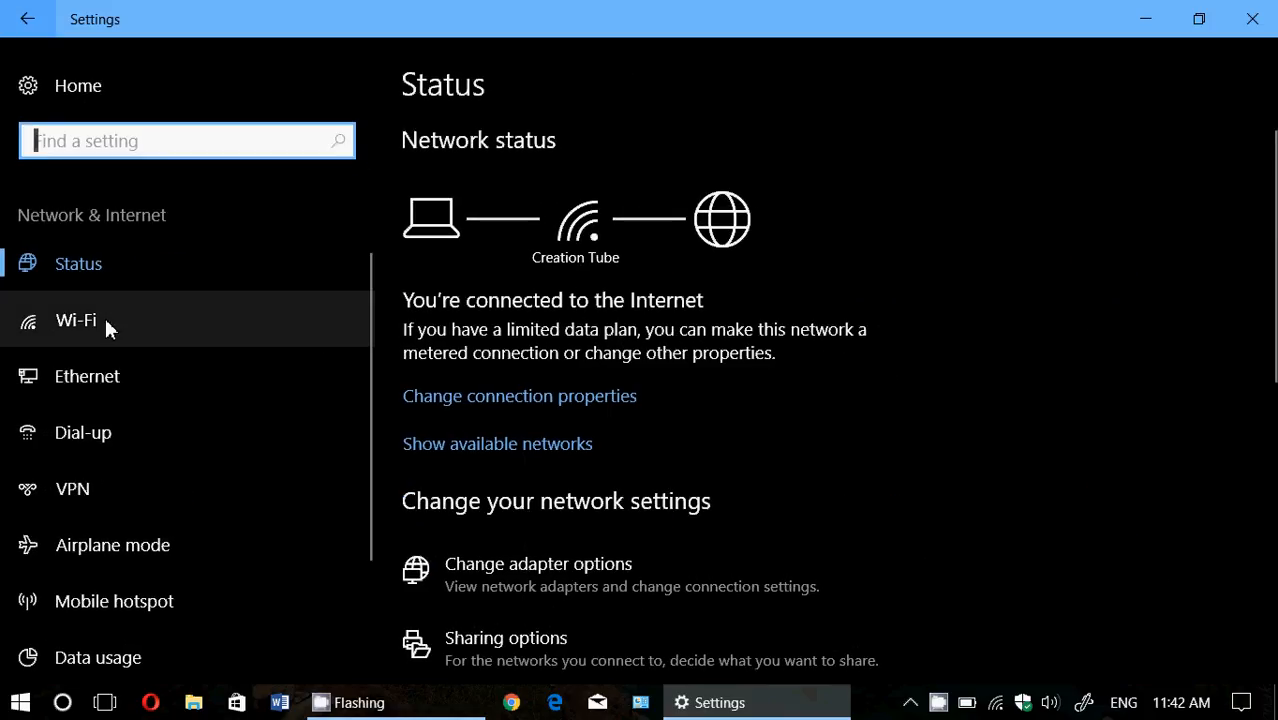
pyautogui.click(76, 320)
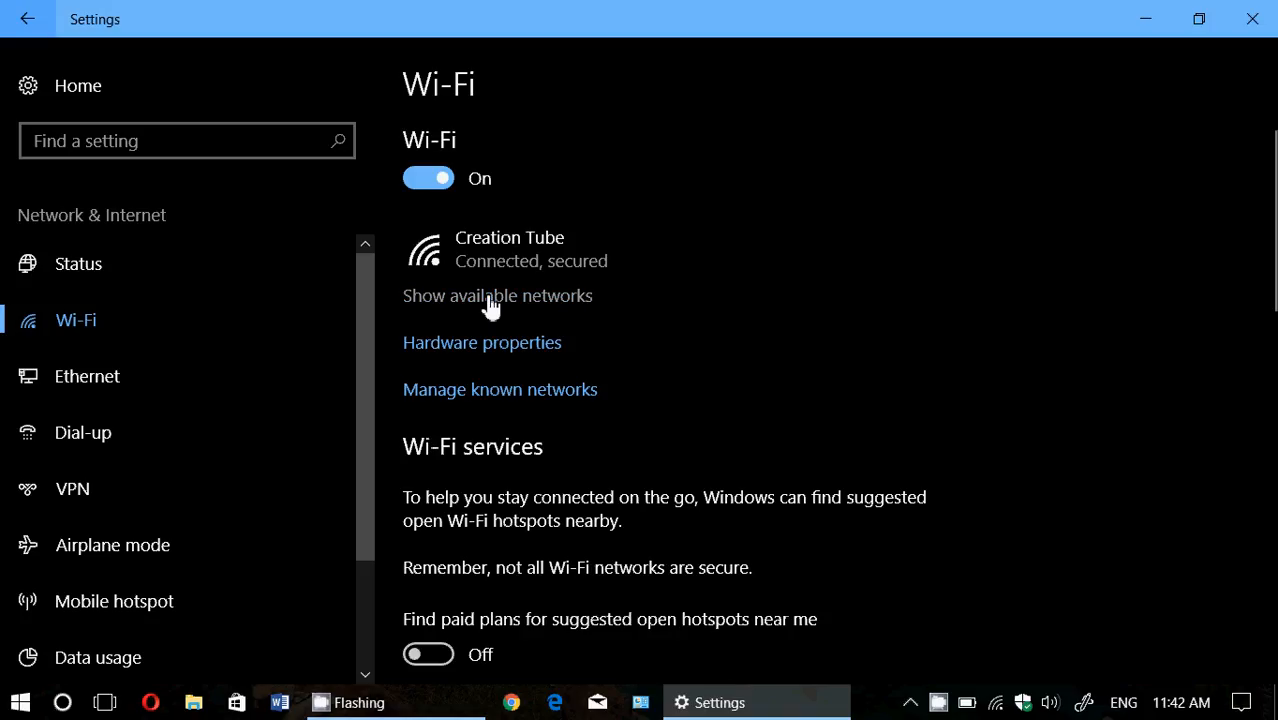
pyautogui.scroll(-3)
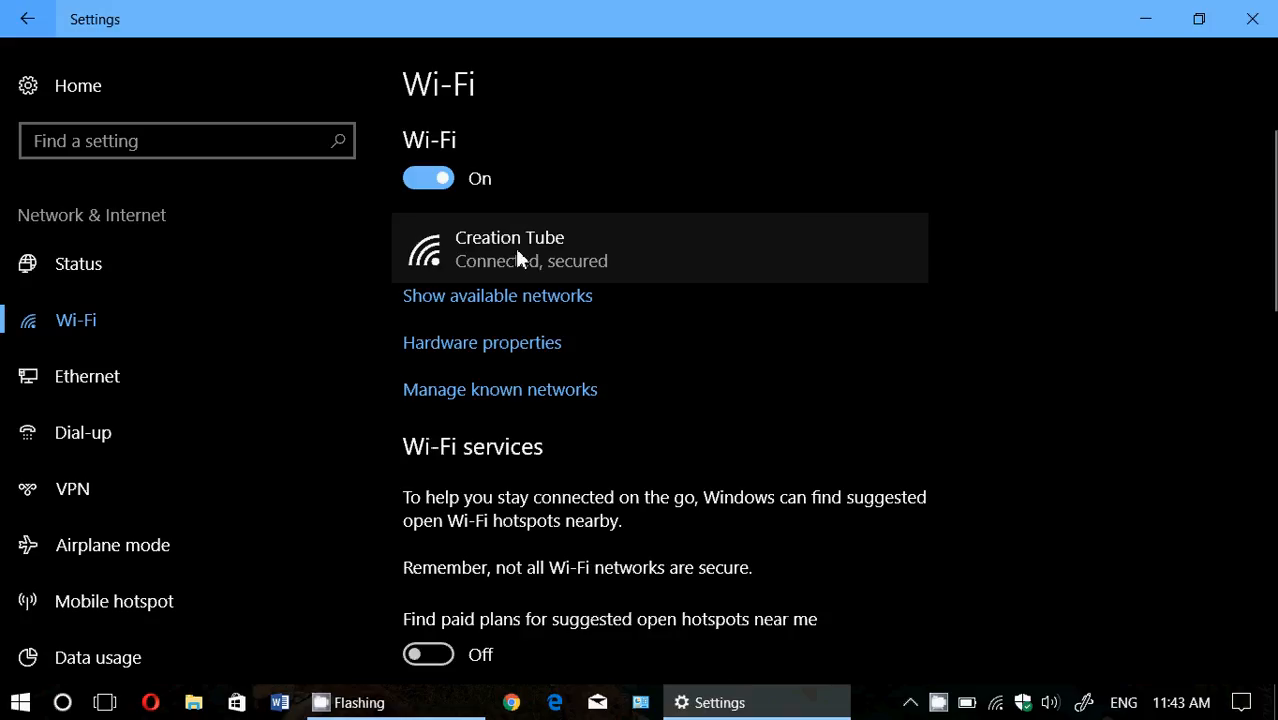
pyautogui.click(510, 248)
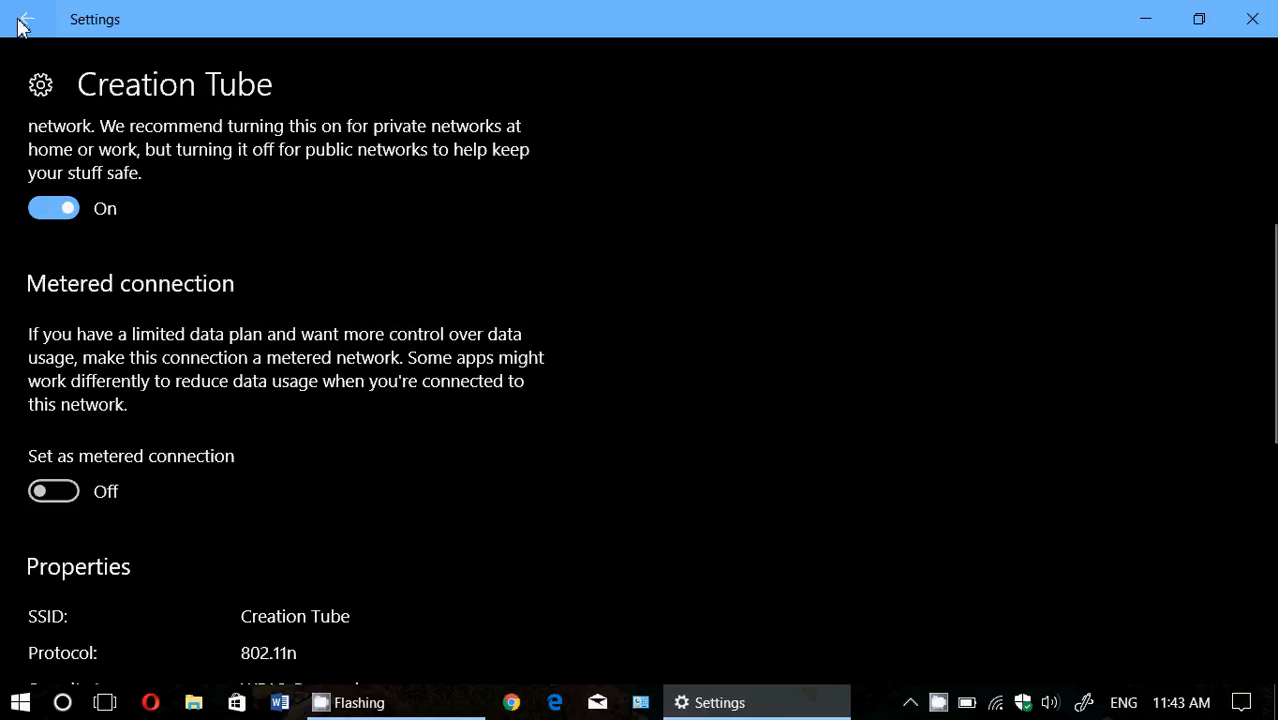
pyautogui.click(27, 18)
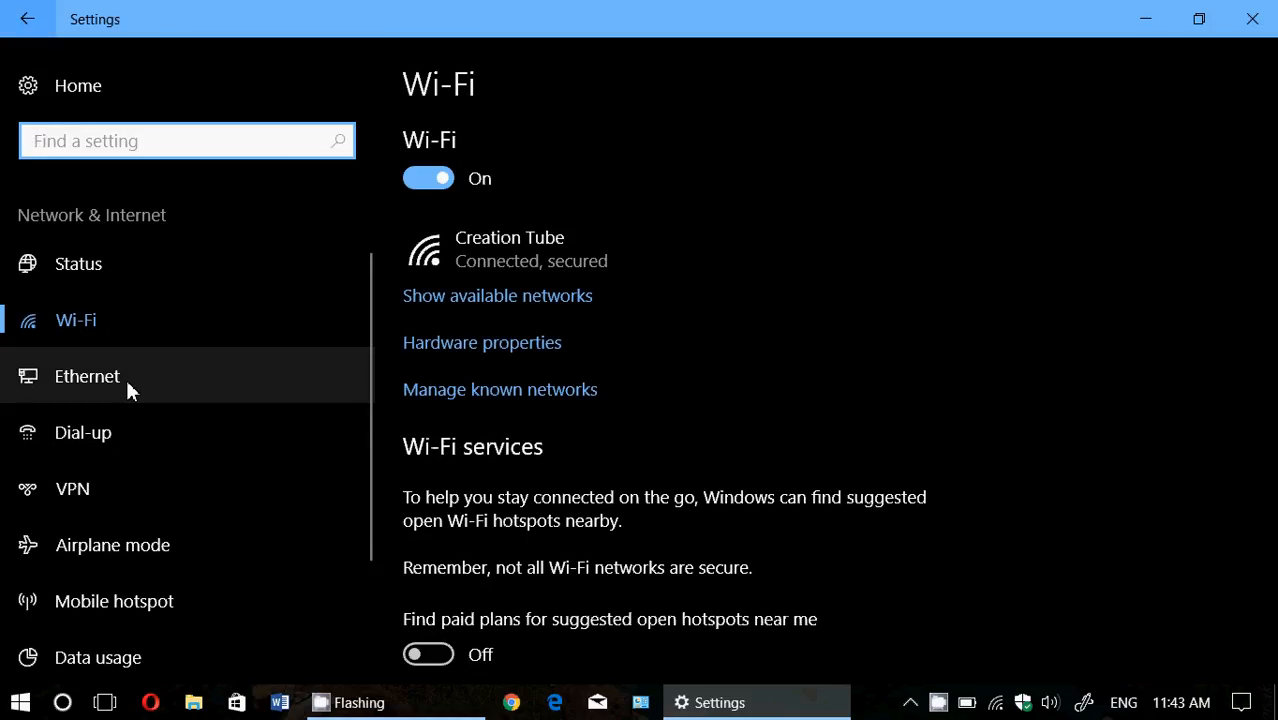
# Step: Confirm the Ethernet adapter's metered connection is off, then close Settings
pyautogui.click(87, 376)
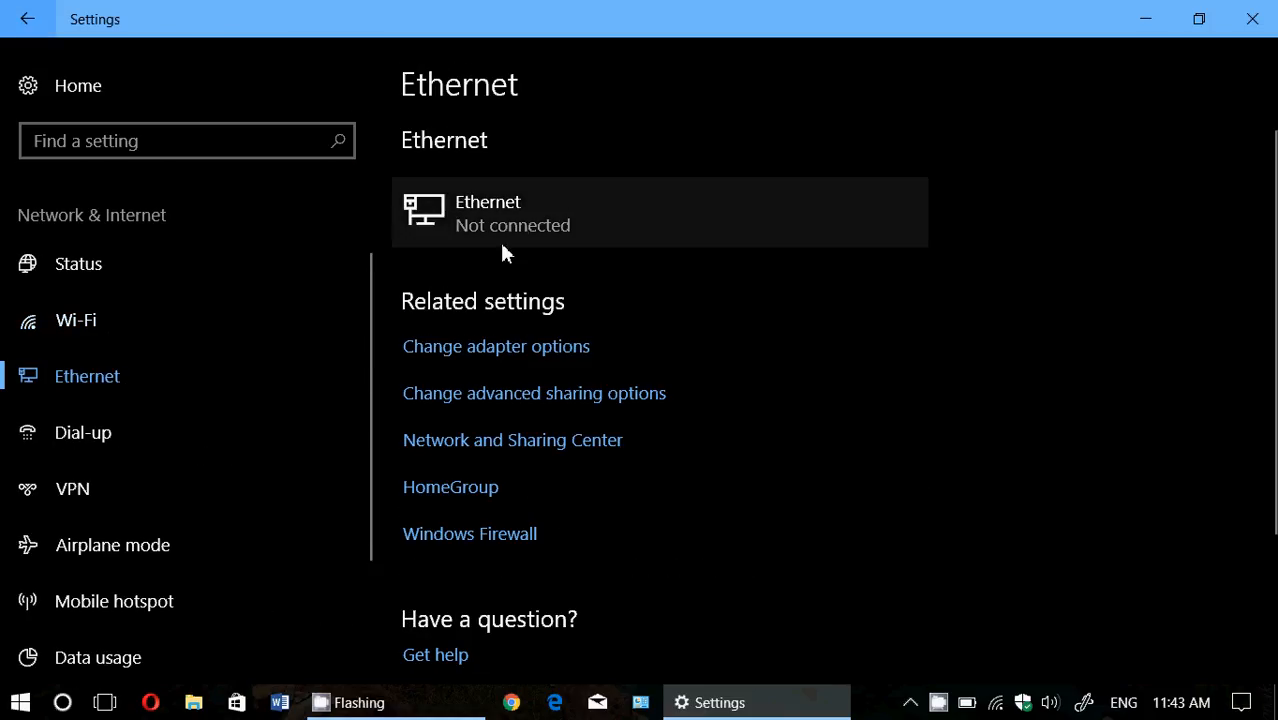
pyautogui.click(660, 212)
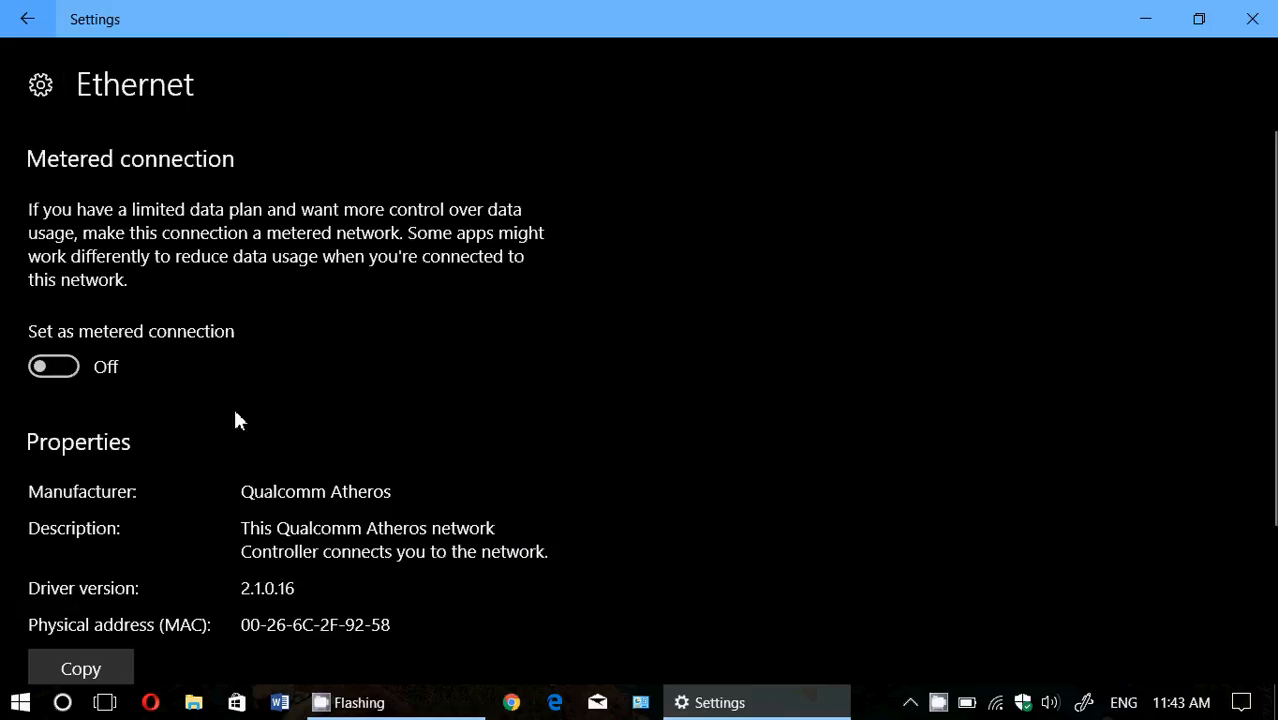
pyautogui.moveTo(15, 320)
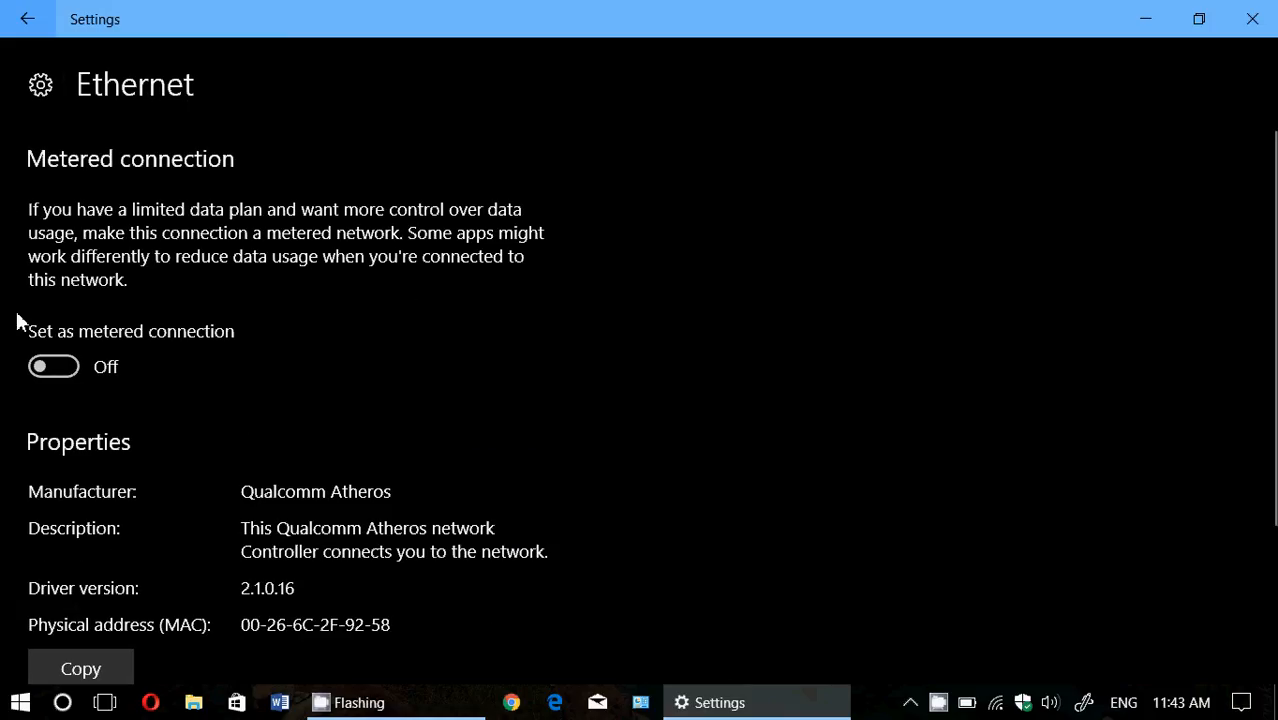
pyautogui.moveTo(93, 75)
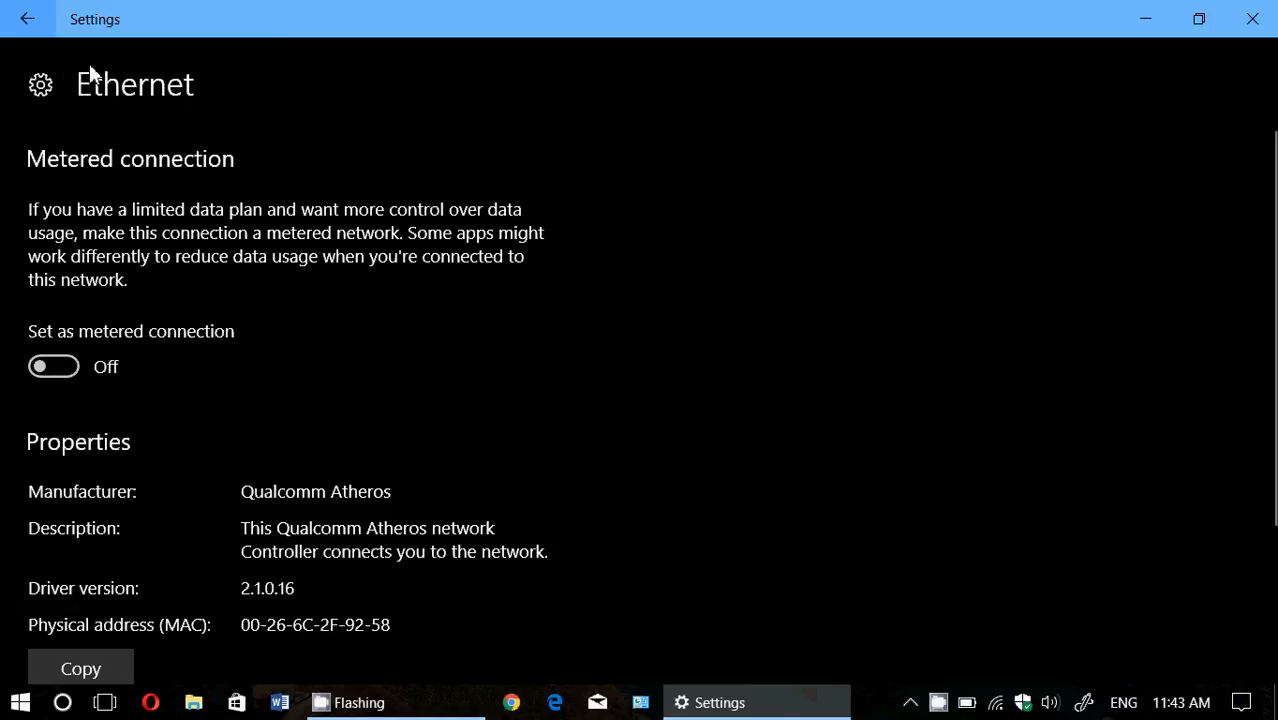
pyautogui.click(27, 18)
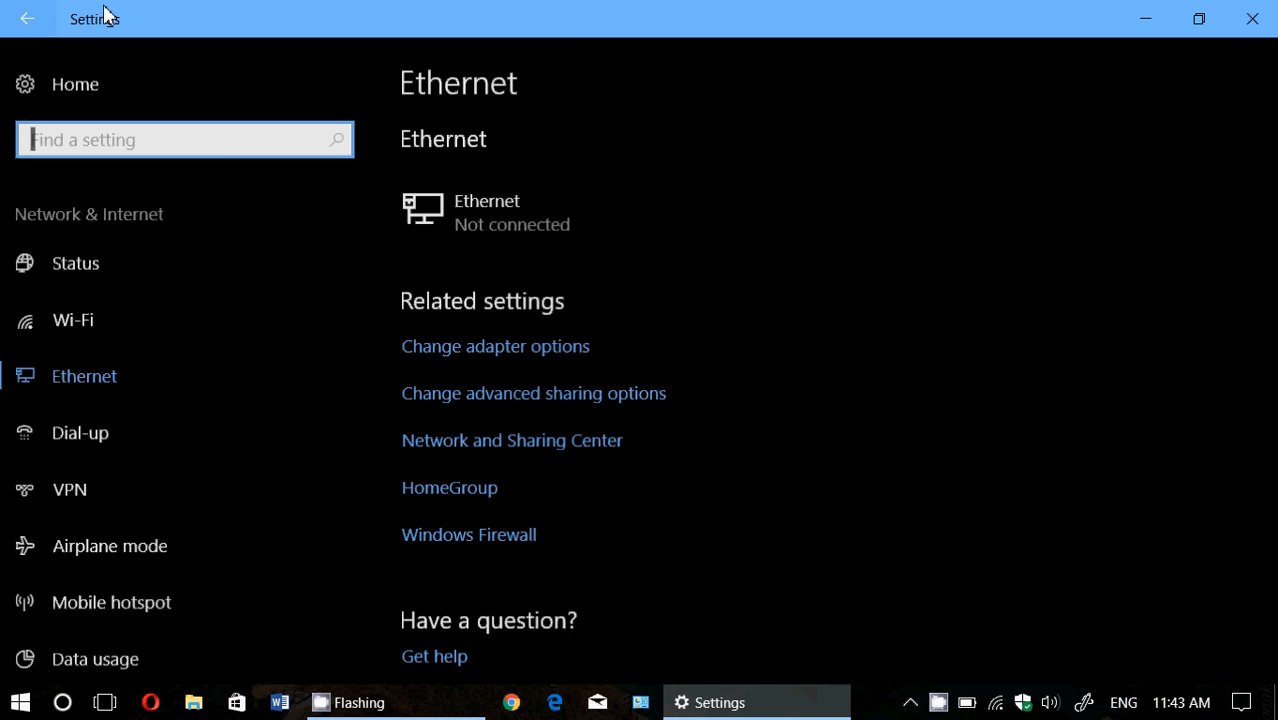
pyautogui.moveTo(1253, 18)
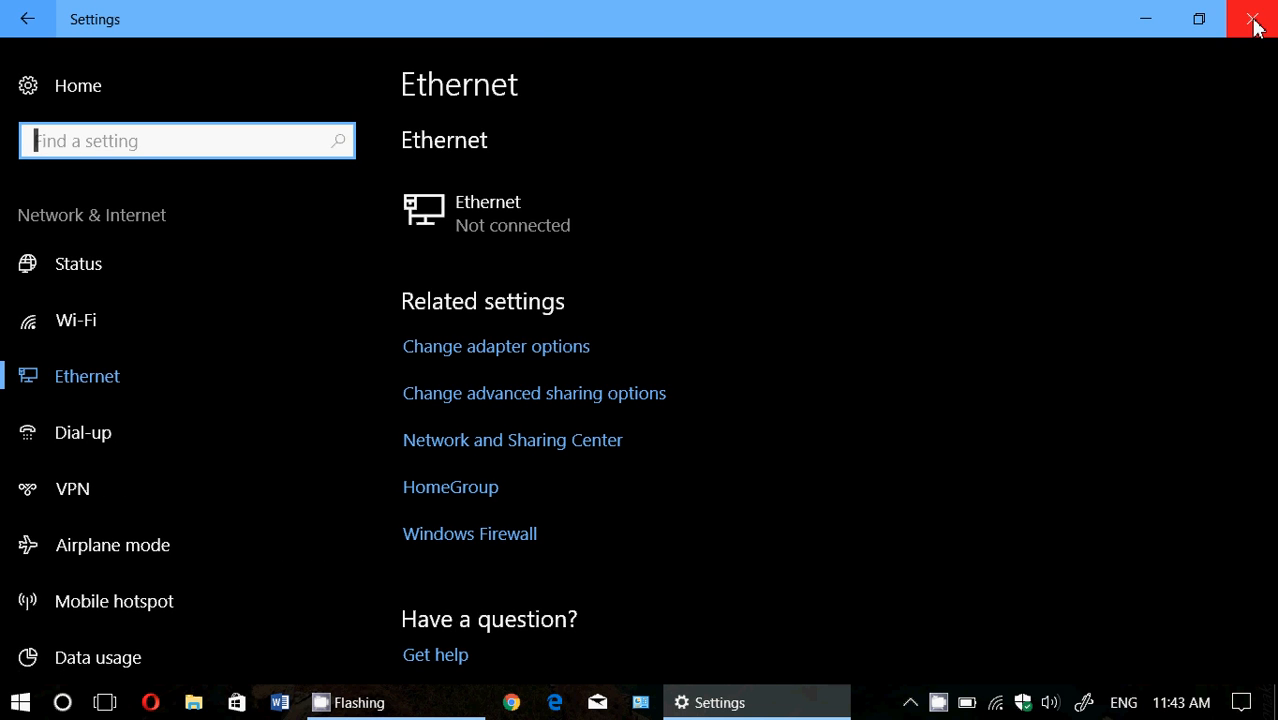
pyautogui.click(1256, 18)
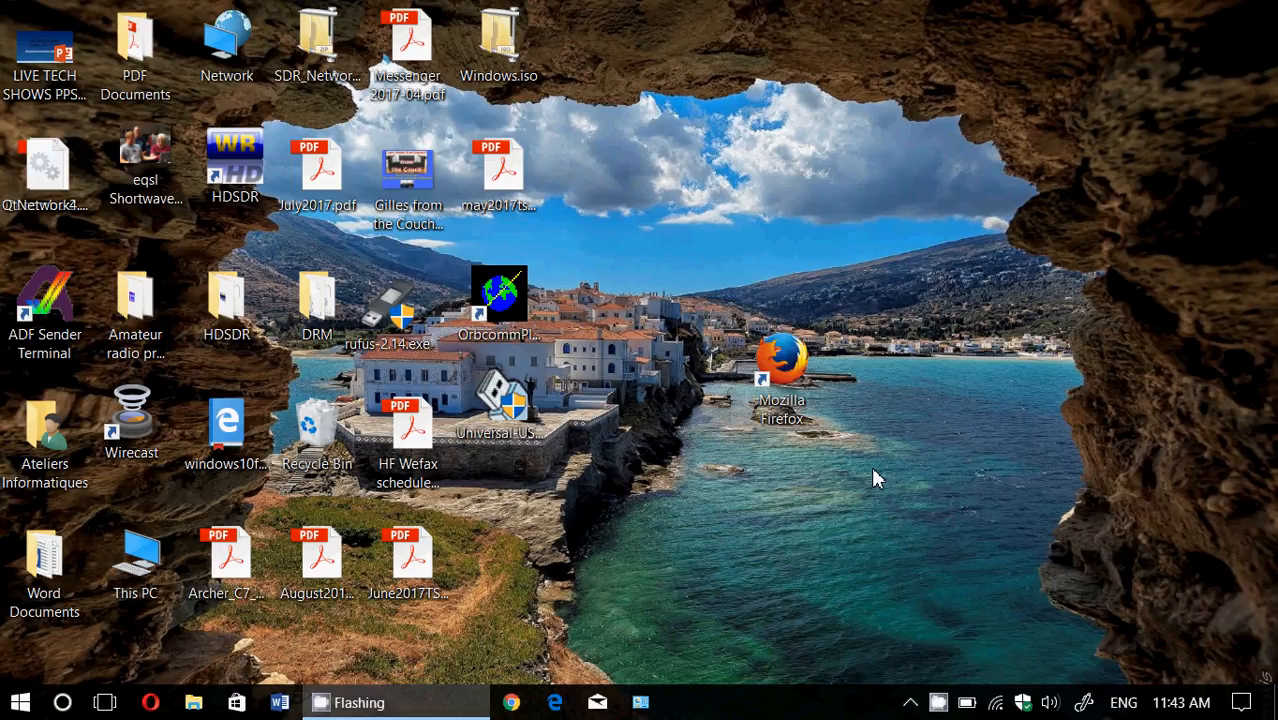
pyautogui.moveTo(968, 670)
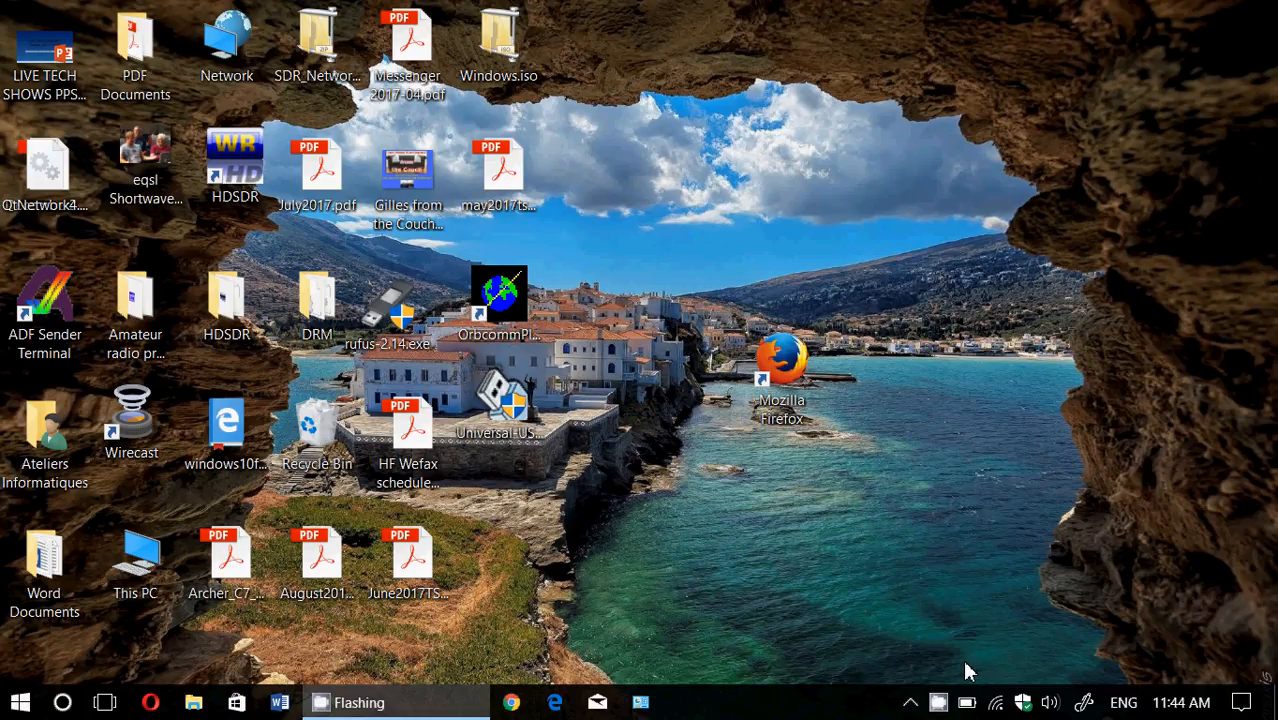
# Step: Restore the CamStudio recorder window from the taskbar
pyautogui.click(555, 702)
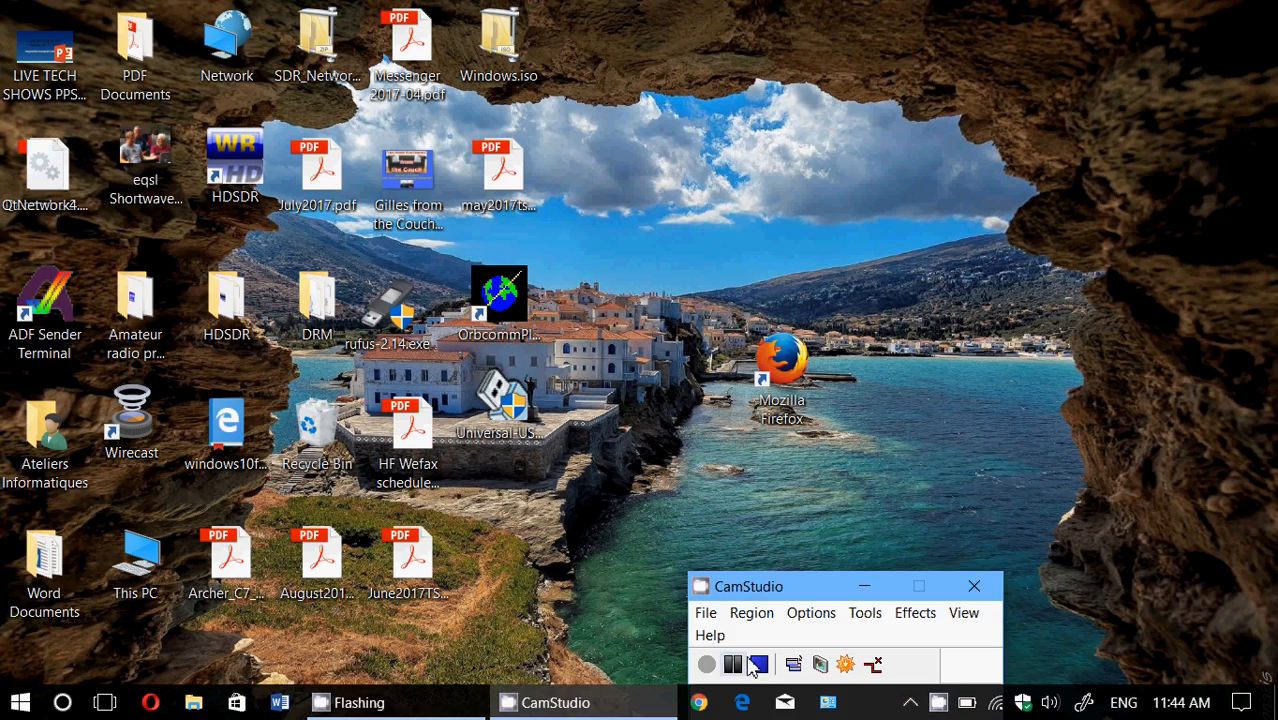